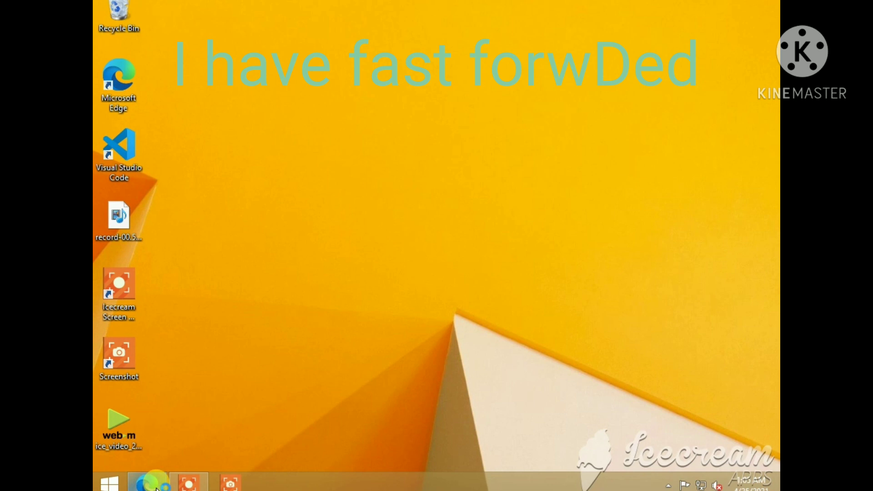
Step: Search Edge for '.net framework 4.8 download', download the 4.8 Runtime installer, and run it
{"action": "left_click", "coordinate": [147, 482]}
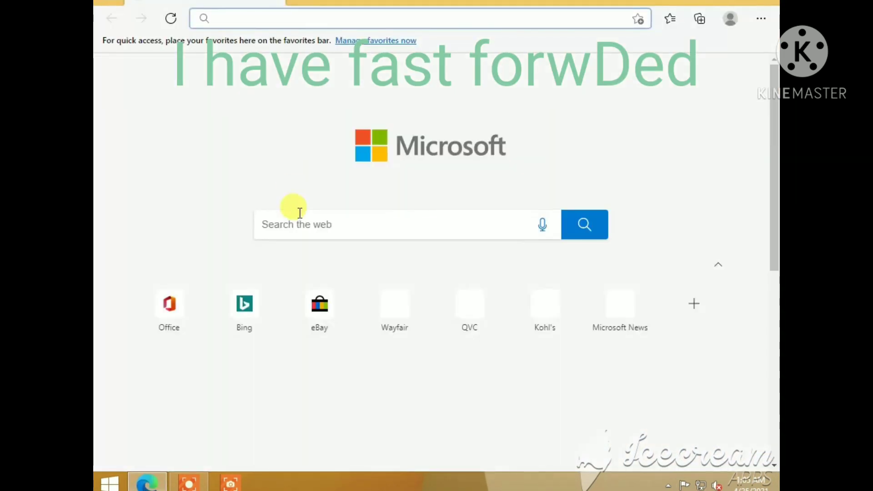
{"action": "type", "text": ".net framework 4.8 download"}
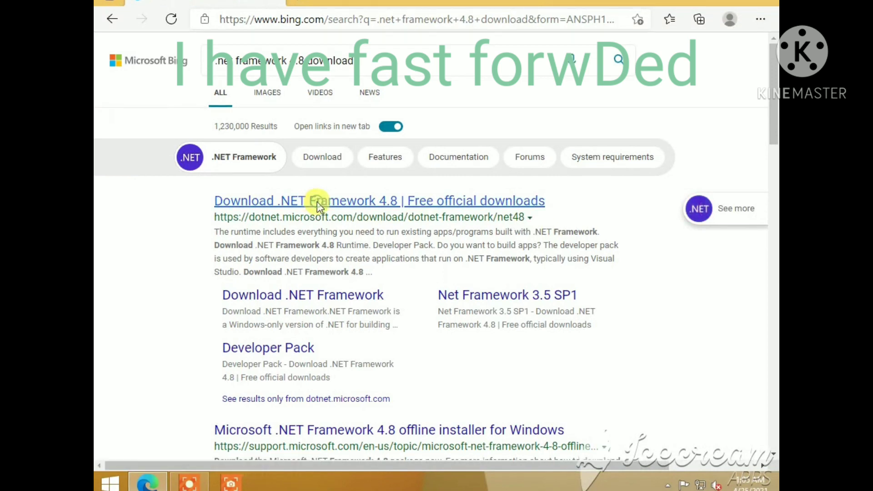
{"action": "left_click", "coordinate": [379, 200]}
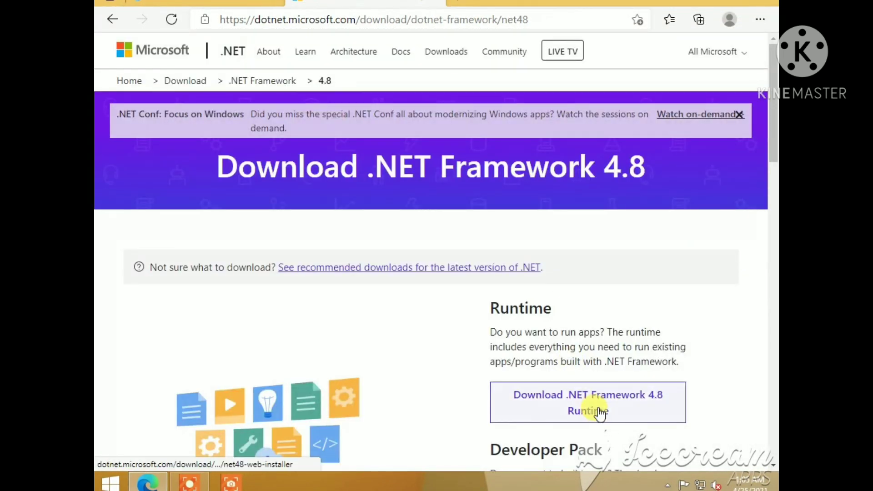
{"action": "left_click", "coordinate": [588, 402]}
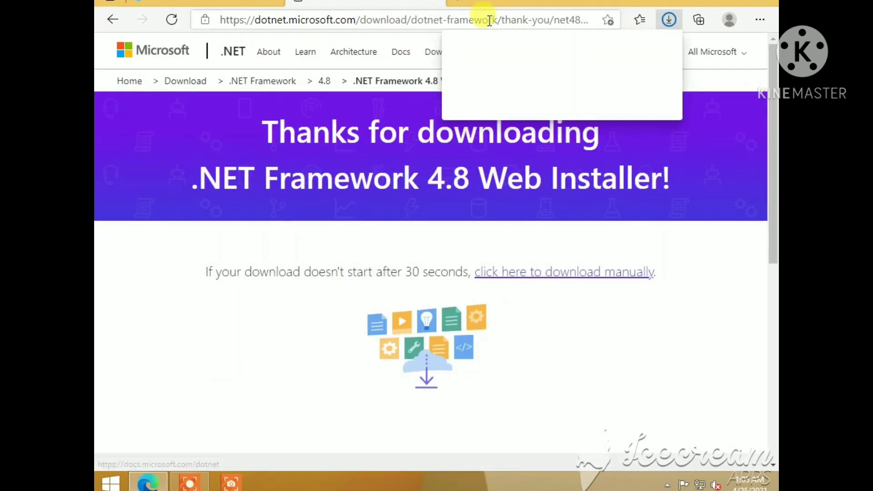
{"action": "left_click", "coordinate": [669, 20]}
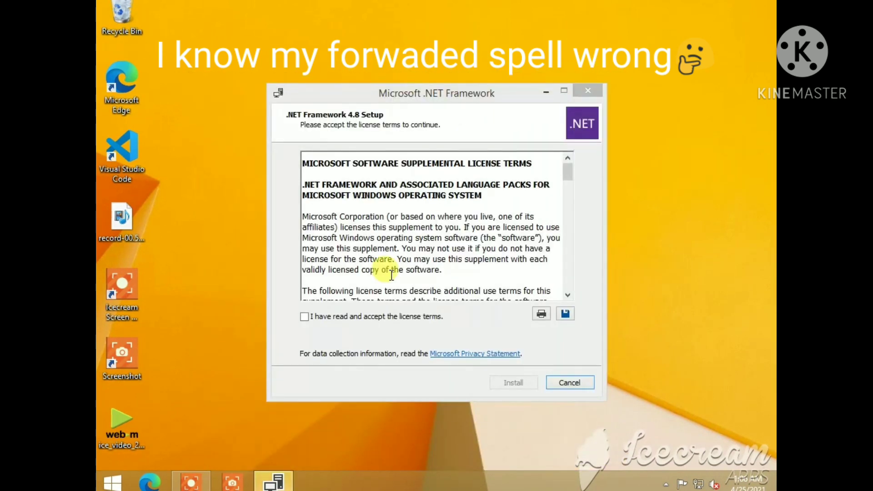
Step: Accept the .NET Framework 4.8 license terms, attempt installation, and close the failure page
{"action": "left_click", "coordinate": [305, 316]}
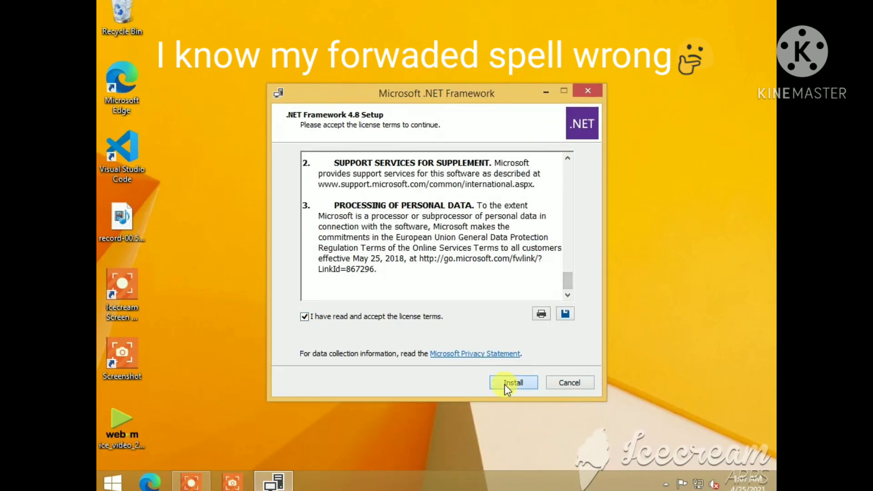
{"action": "left_click", "coordinate": [513, 382]}
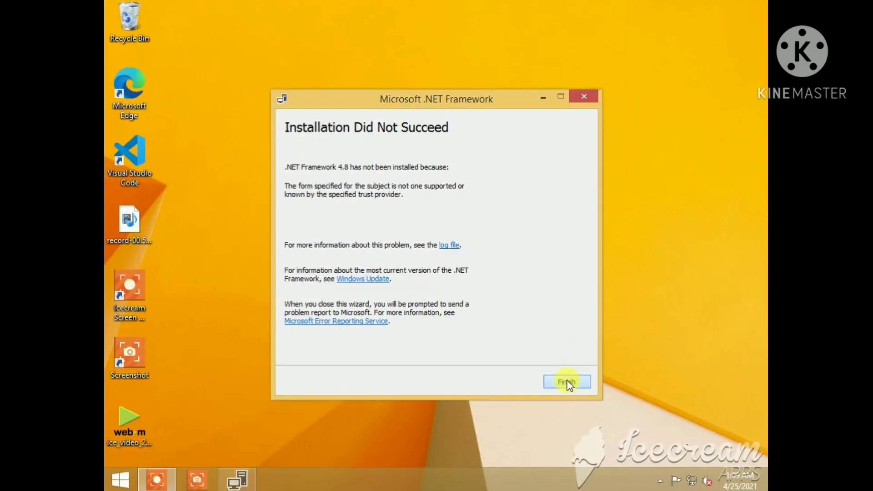
{"action": "left_click", "coordinate": [566, 382]}
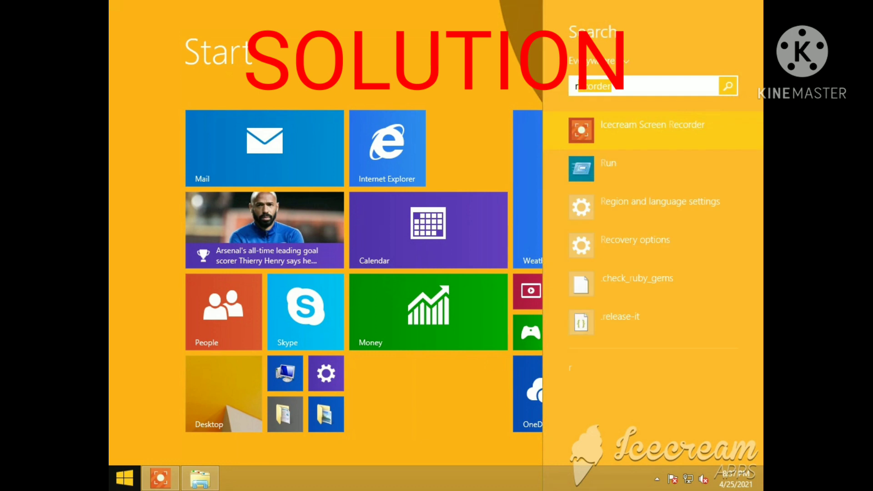
Step: Search the Start screen for 'run' and launch the Run result
{"action": "type", "text": "run"}
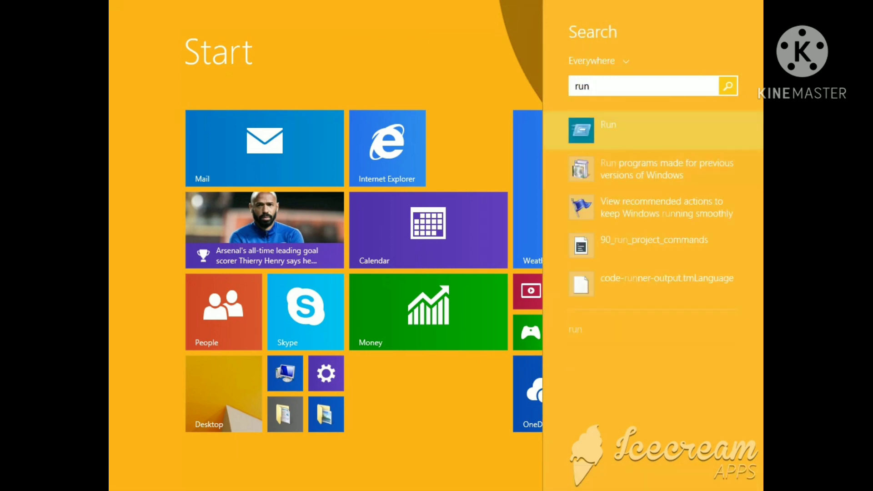
{"action": "left_click", "coordinate": [608, 129]}
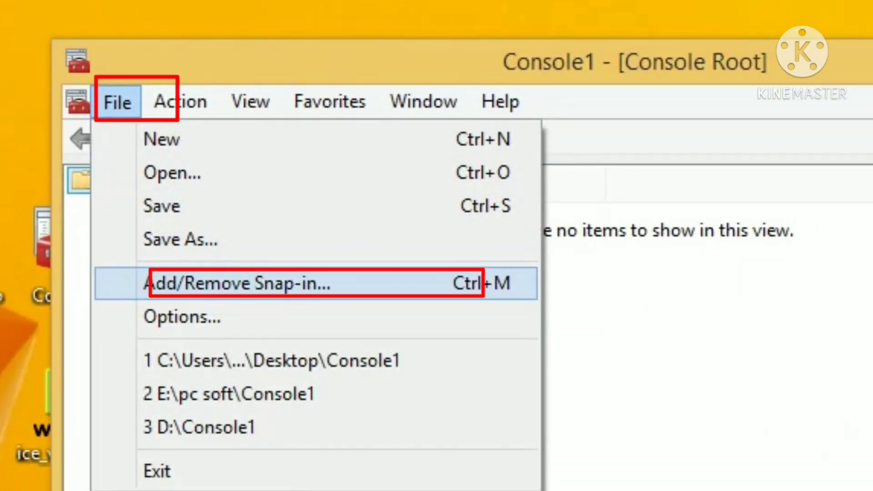
Step: Add a Certificates snap-in for the local computer account to Console1
{"action": "left_click", "coordinate": [251, 283]}
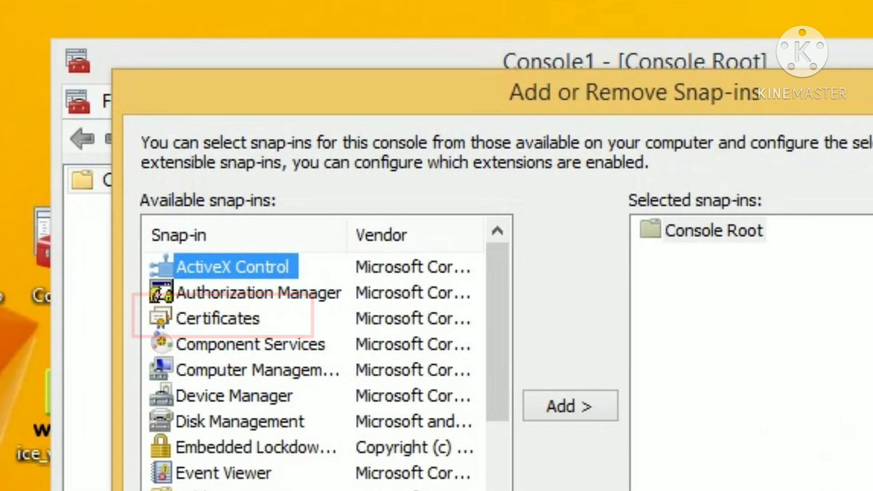
{"action": "left_click", "coordinate": [219, 318]}
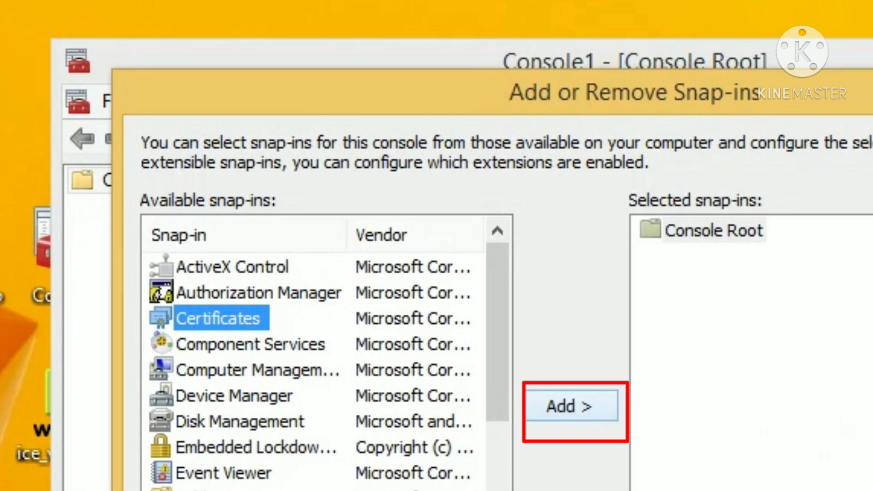
{"action": "left_click", "coordinate": [574, 407]}
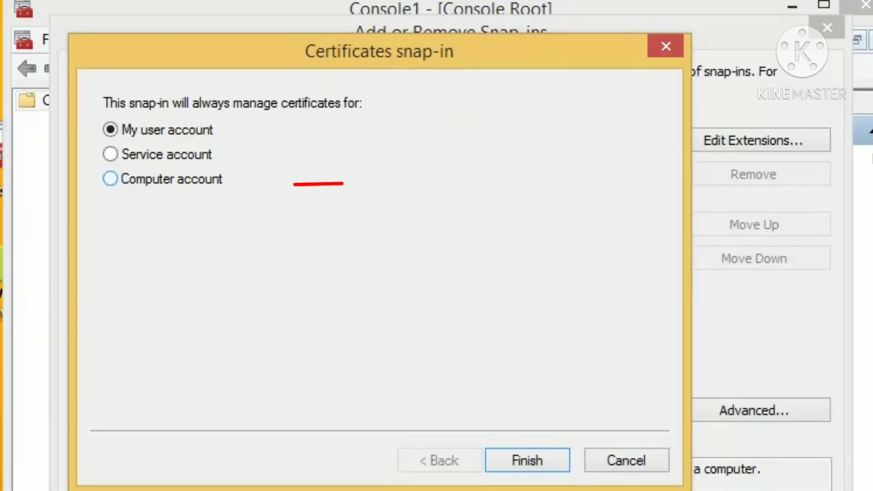
{"action": "left_click", "coordinate": [526, 460]}
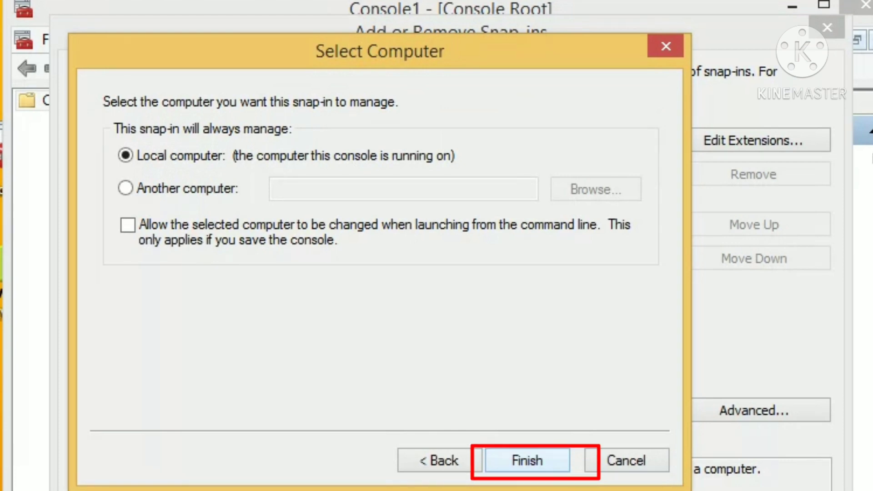
{"action": "left_click", "coordinate": [526, 460]}
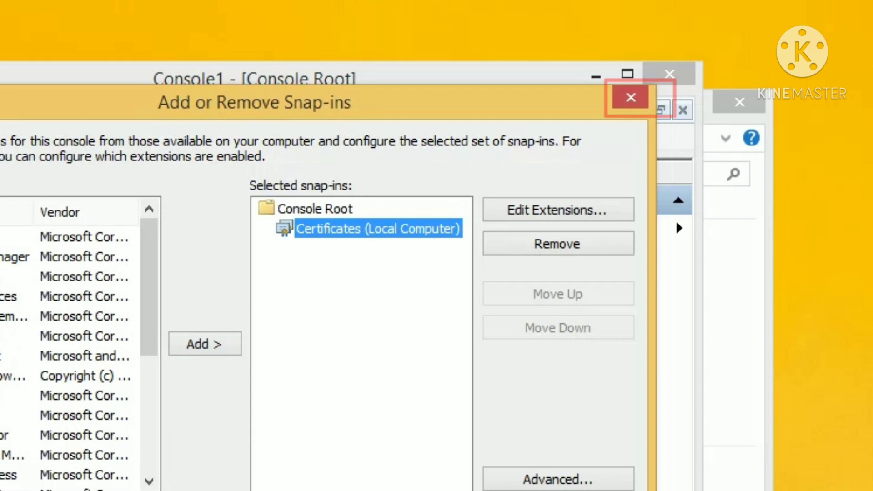
{"action": "left_click", "coordinate": [630, 96]}
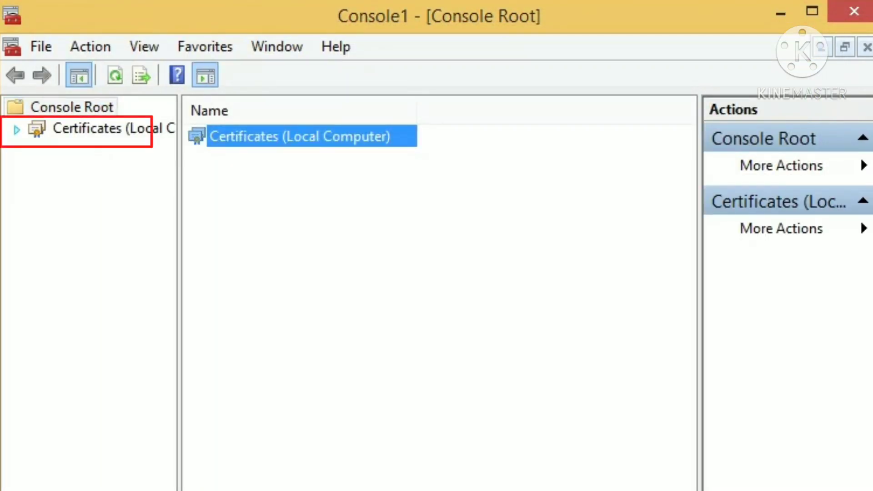
Step: Expand to Trusted Root Certification Authorities > Certificates and bring up its context menu
{"action": "left_click", "coordinate": [16, 128]}
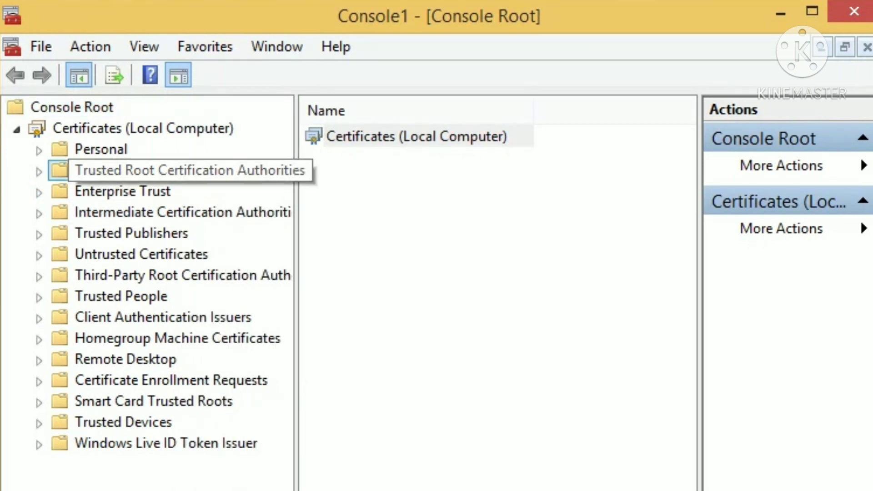
{"action": "left_click", "coordinate": [40, 170]}
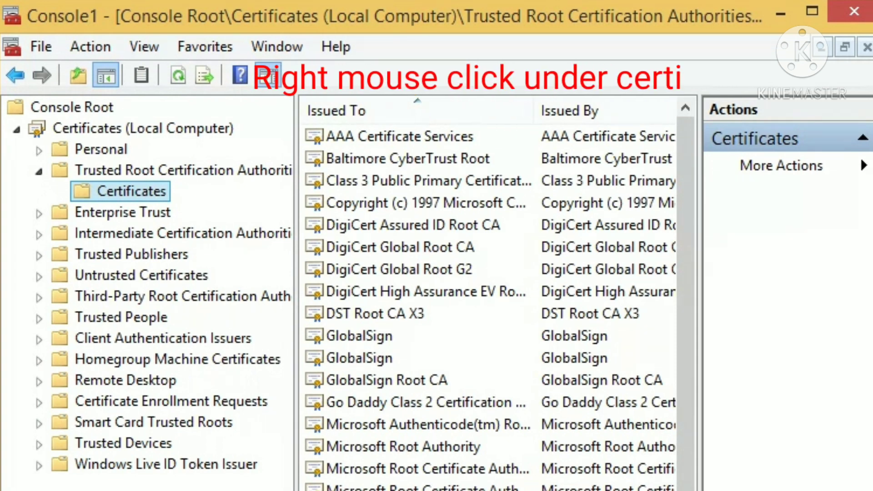
{"action": "right_click", "coordinate": [132, 191]}
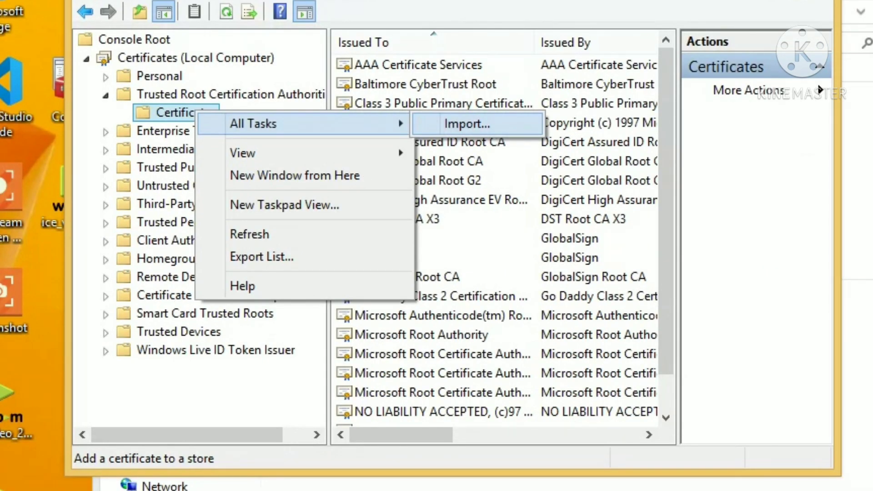
Step: Start the Certificate Import Wizard and select E:\pc soft\MicrosoftRootCertificateAuthority2011.cer
{"action": "left_click", "coordinate": [466, 123]}
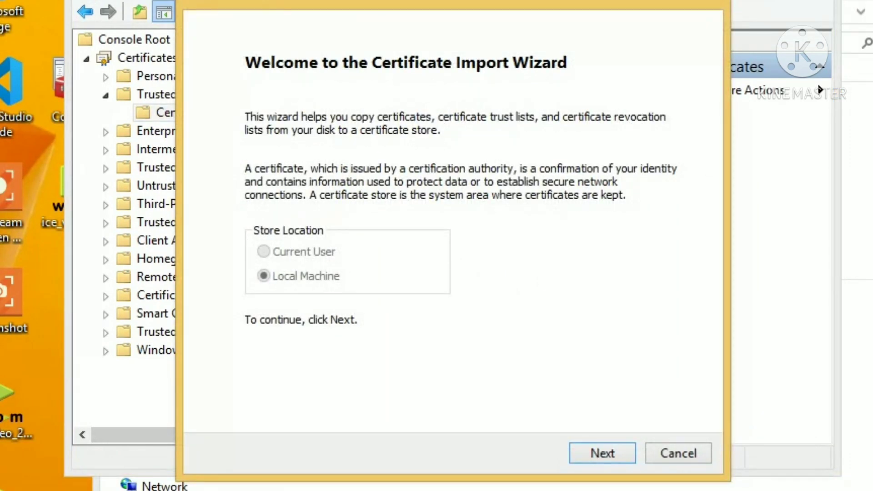
{"action": "left_click", "coordinate": [601, 452]}
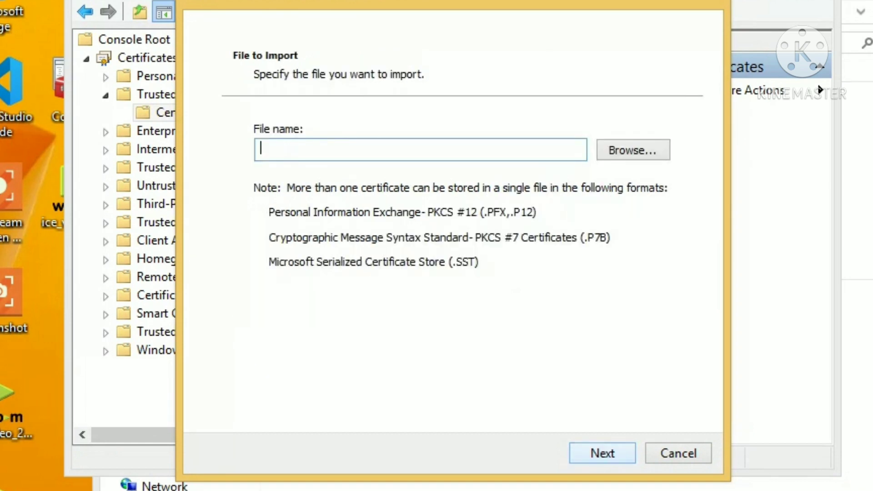
{"action": "left_click", "coordinate": [632, 150]}
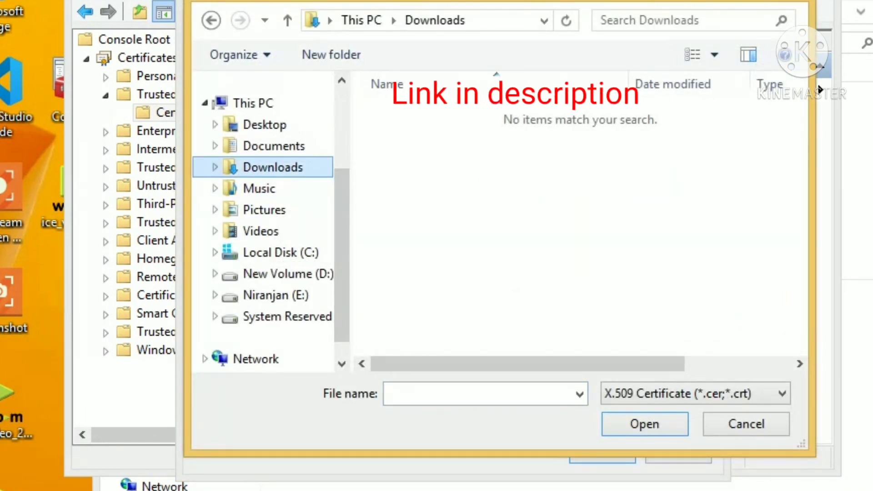
{"action": "left_click", "coordinate": [275, 295]}
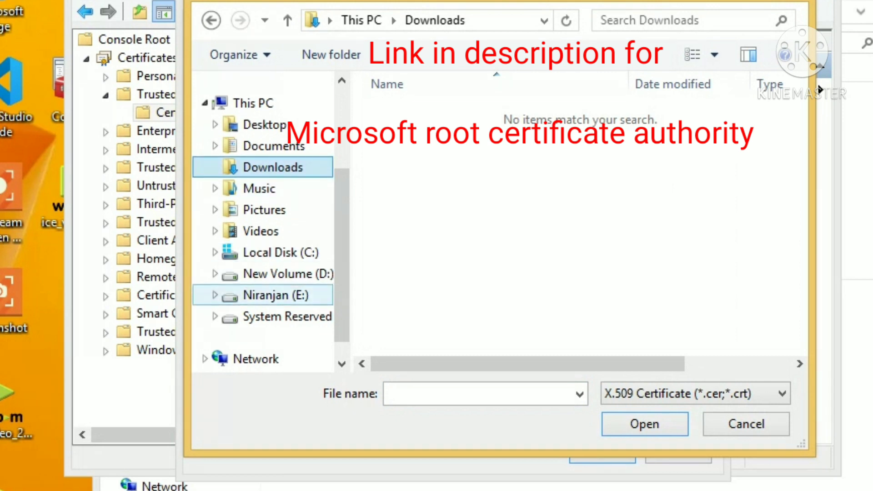
{"action": "left_click", "coordinate": [266, 294]}
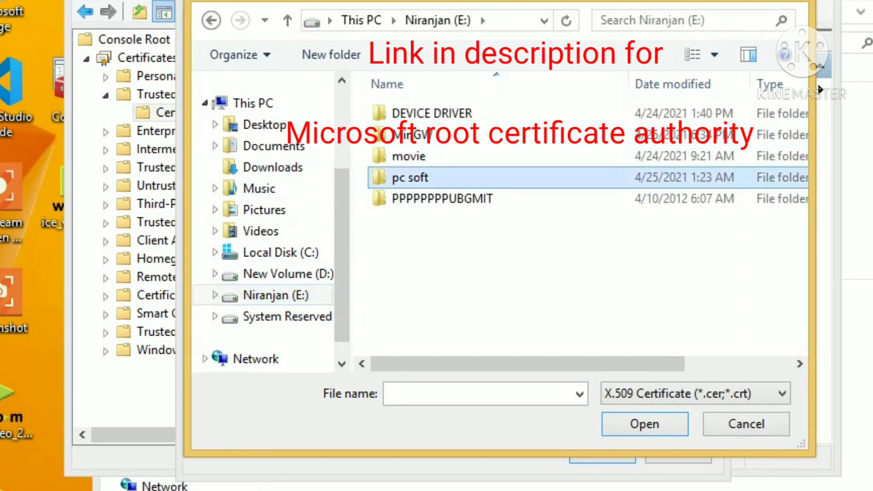
{"action": "double_click", "coordinate": [410, 177]}
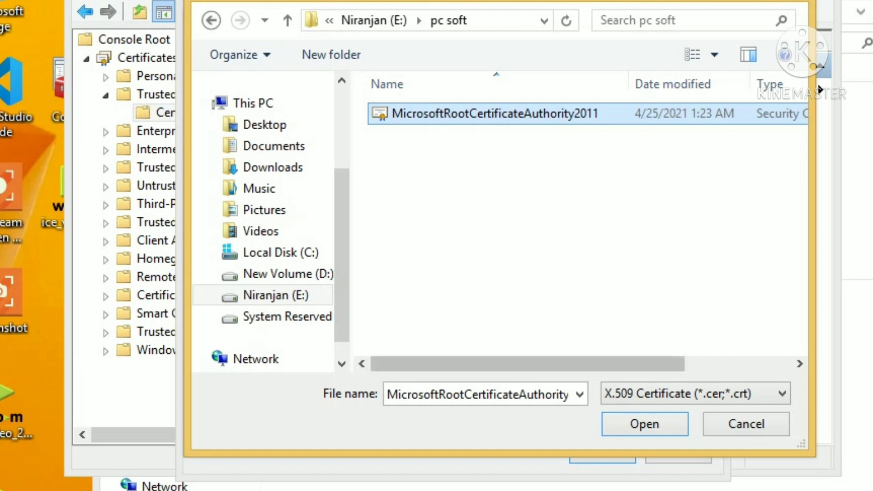
{"action": "left_click", "coordinate": [644, 424]}
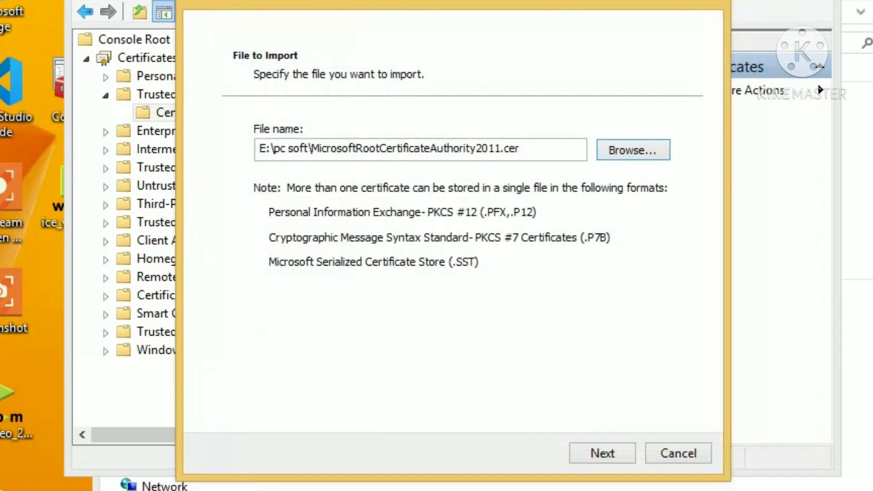
Step: Keep the Trusted Root Certification Authorities store, finish the import, and dismiss the success message
{"action": "left_click", "coordinate": [601, 453]}
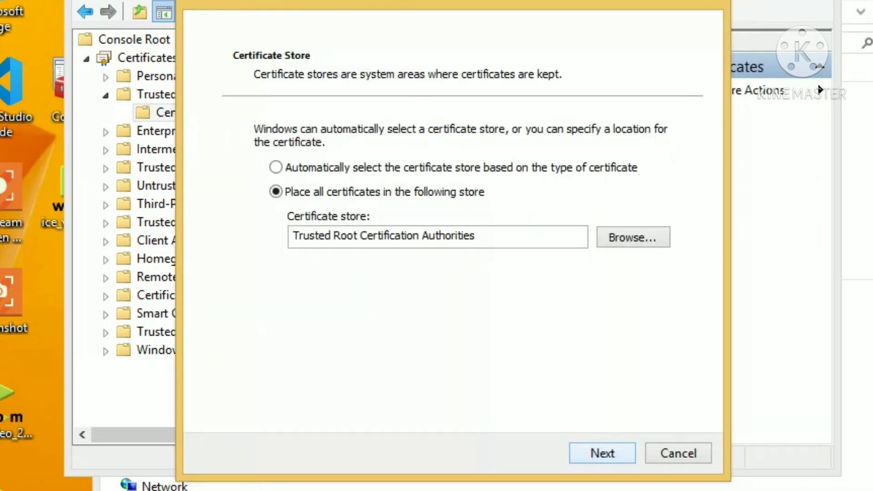
{"action": "left_click", "coordinate": [601, 453]}
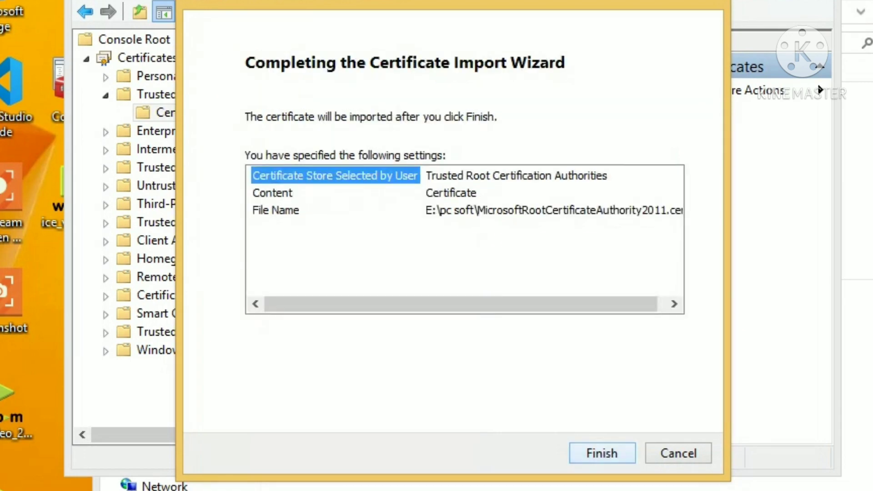
{"action": "left_click", "coordinate": [601, 453]}
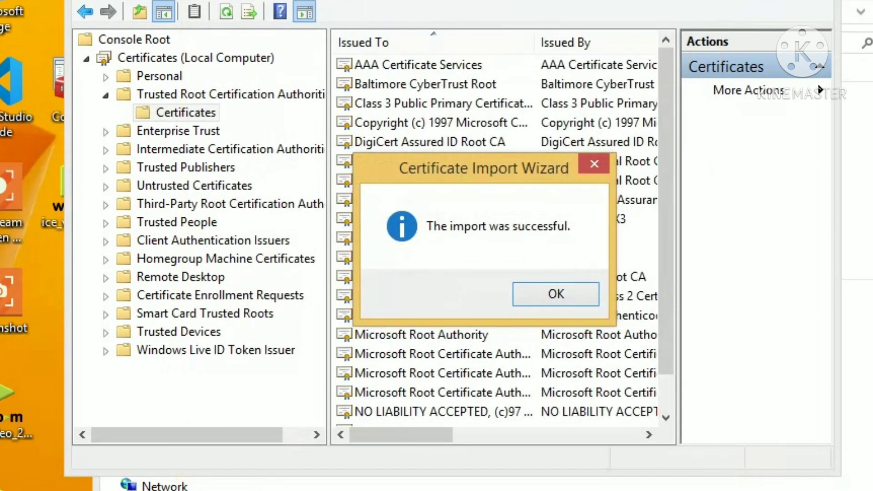
{"action": "left_click", "coordinate": [555, 293]}
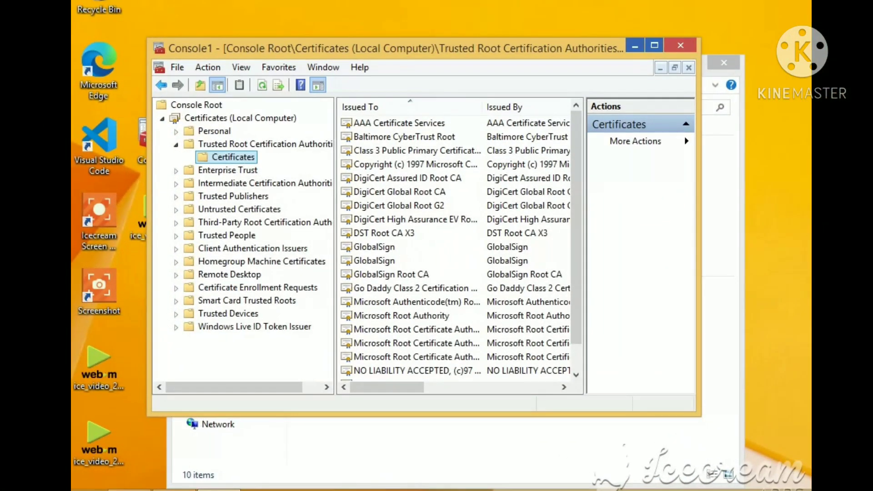
Step: Close Console1, agree to save its console settings, and finish at This PC
{"action": "left_click", "coordinate": [680, 45]}
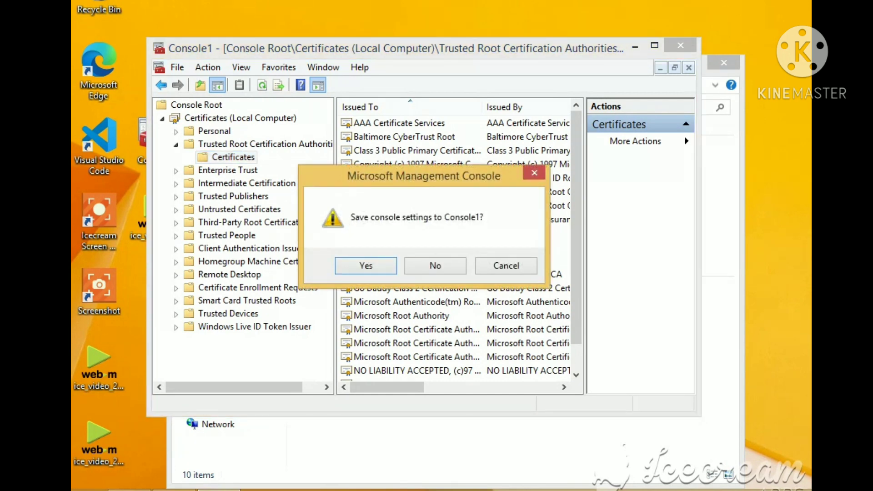
{"action": "left_click", "coordinate": [365, 266]}
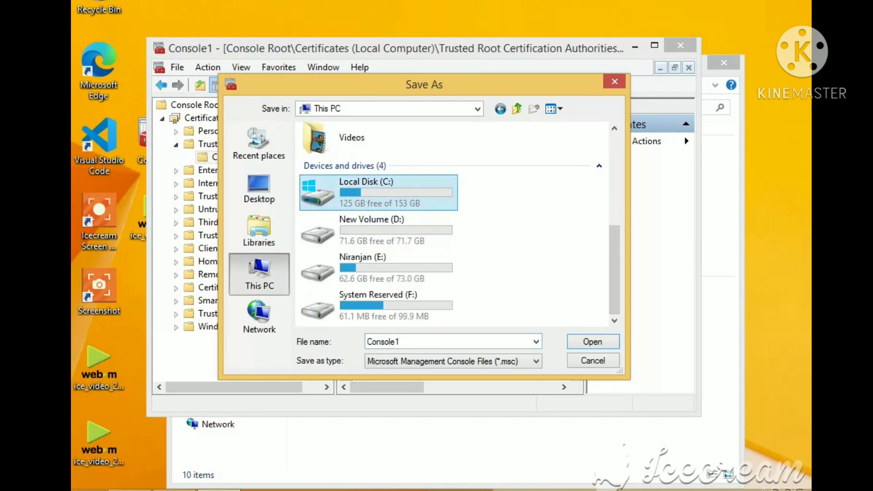
{"action": "double_click", "coordinate": [365, 192]}
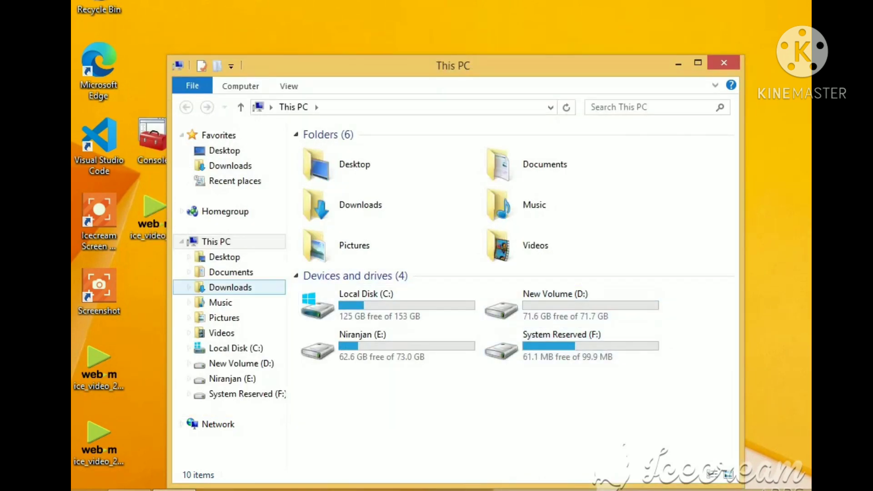
Step: Run the ndp472-kb4054531-web installer from the Downloads folder
{"action": "left_click", "coordinate": [230, 287]}
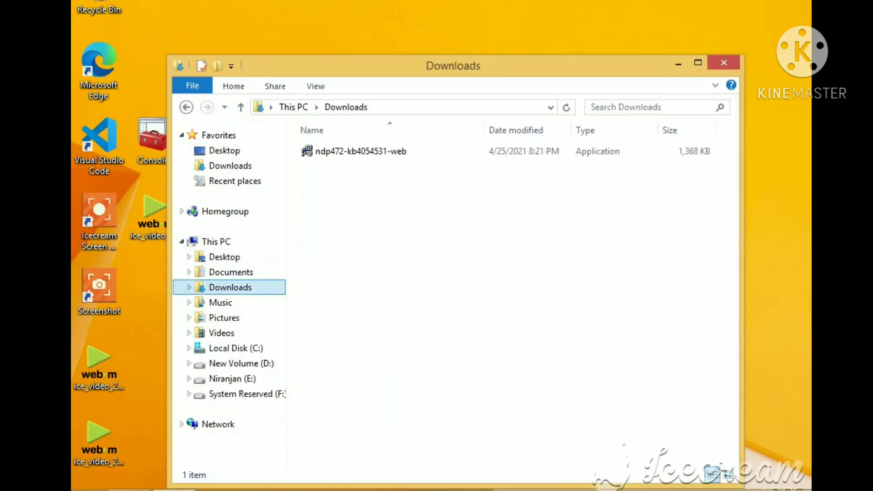
{"action": "double_click", "coordinate": [360, 151]}
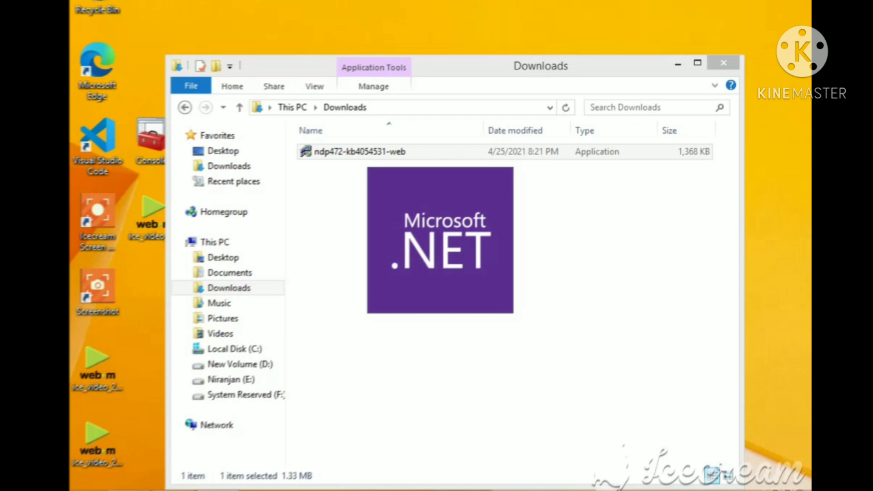
{"action": "left_click", "coordinate": [723, 62]}
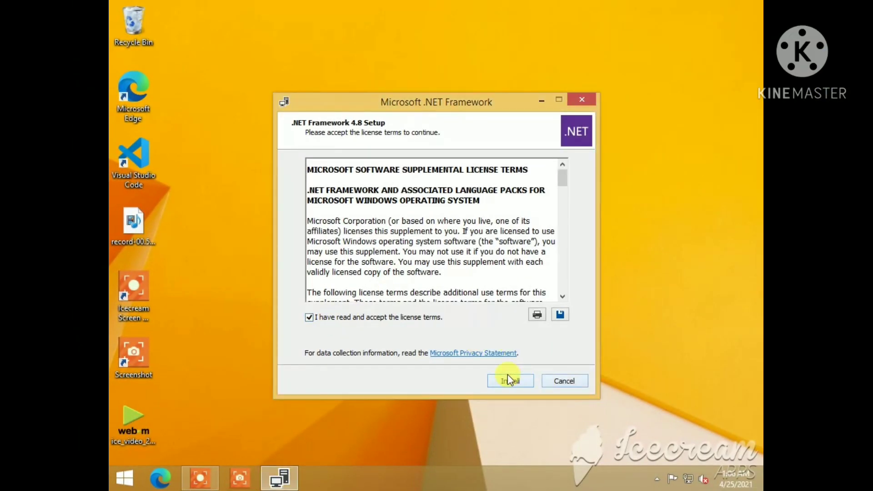
Step: Restart the .NET Framework 4.8 installation and refresh the desktop
{"action": "left_click", "coordinate": [510, 380]}
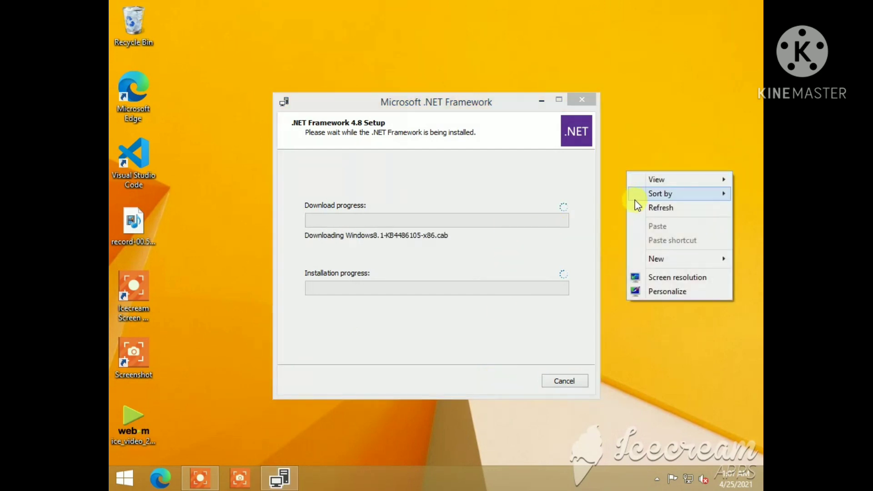
{"action": "left_click", "coordinate": [638, 211]}
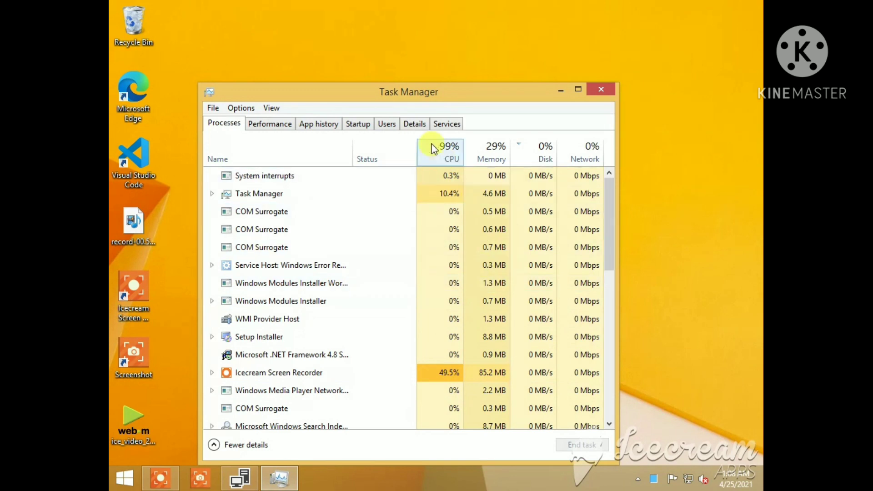
Step: Sort Task Manager processes by CPU, close Task Manager, and refresh the desktop
{"action": "left_click", "coordinate": [440, 152]}
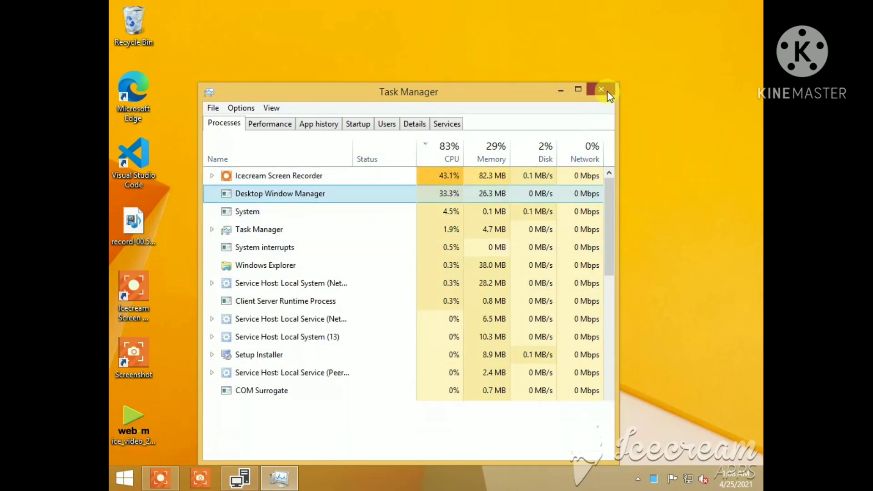
{"action": "left_click", "coordinate": [601, 90]}
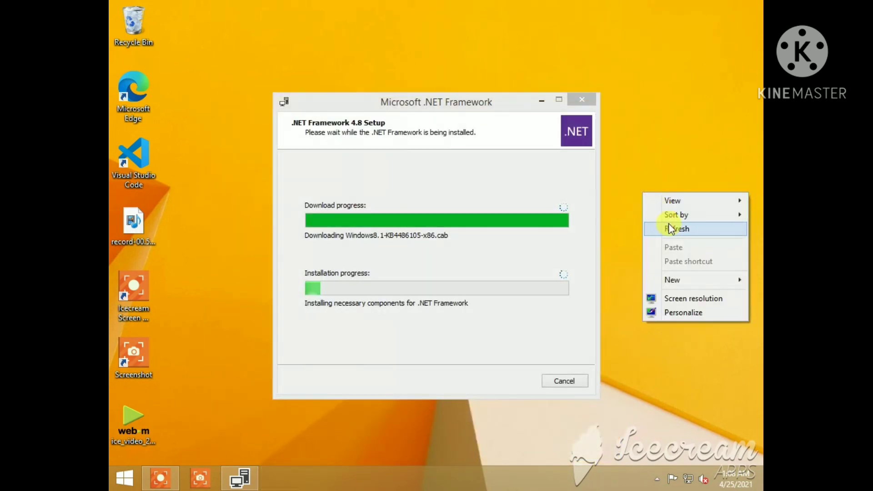
{"action": "left_click", "coordinate": [677, 229]}
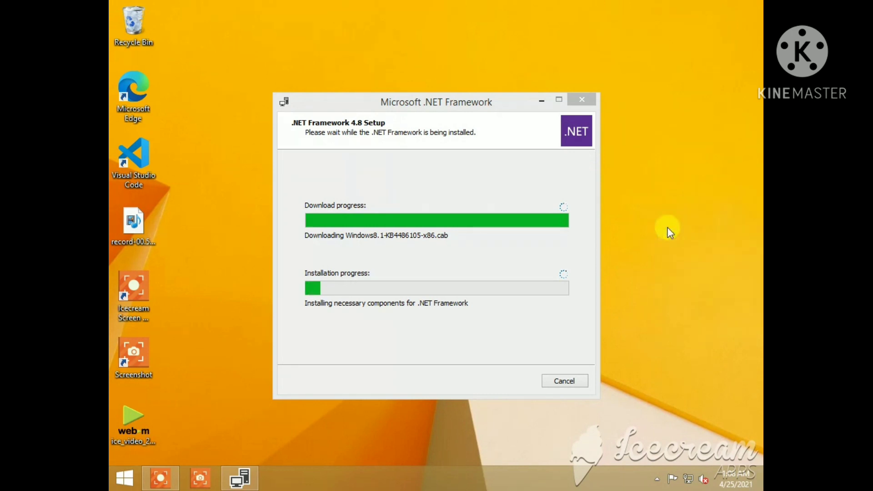